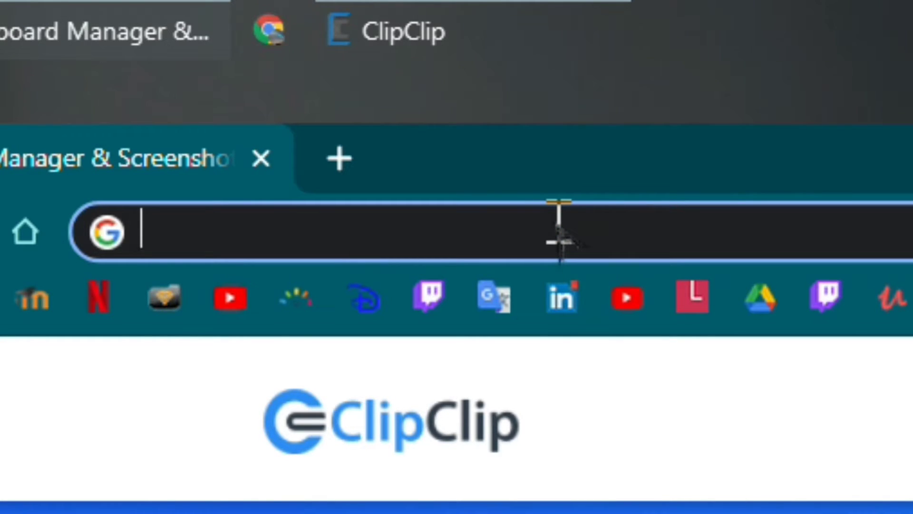
Navigate Chrome to clipclip.com and type a 'test' clip
type("clipclip.com")
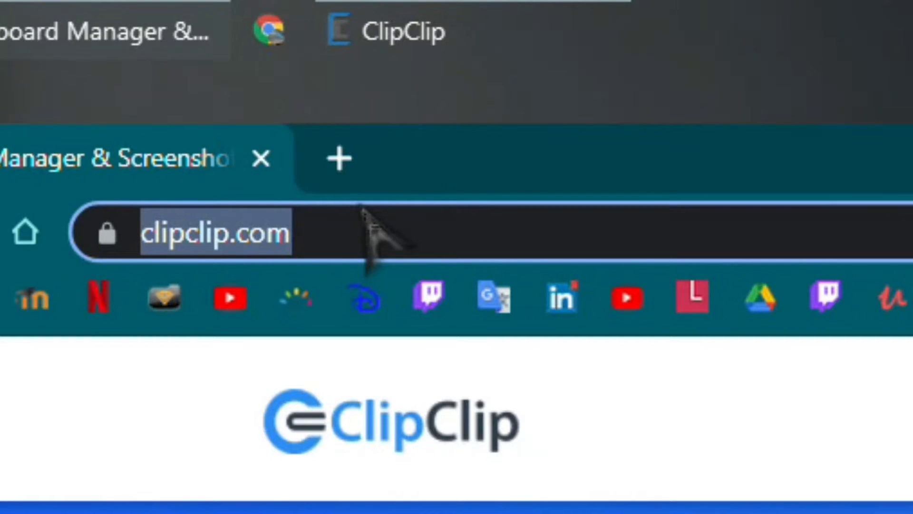
type("test")
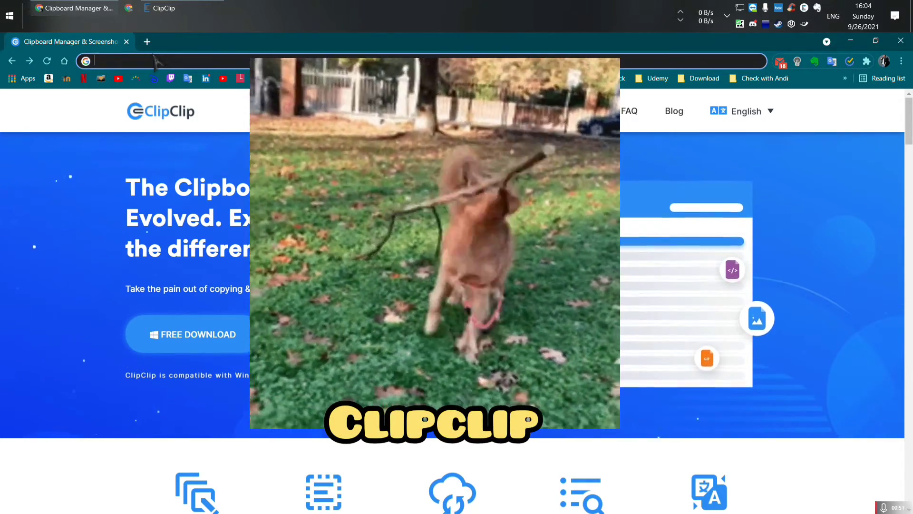
Show the ClipClip history and select the 'testing' clip from Latest Clips
left_click(162, 8)
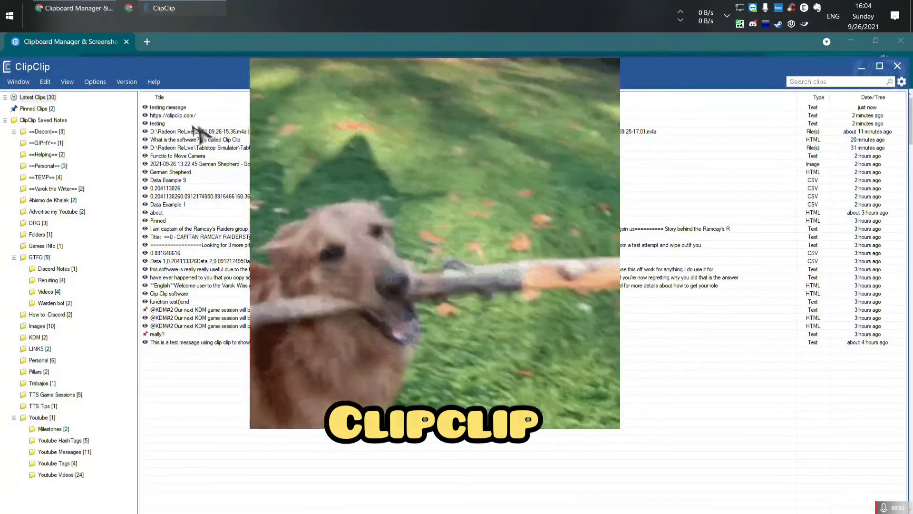
left_click(157, 123)
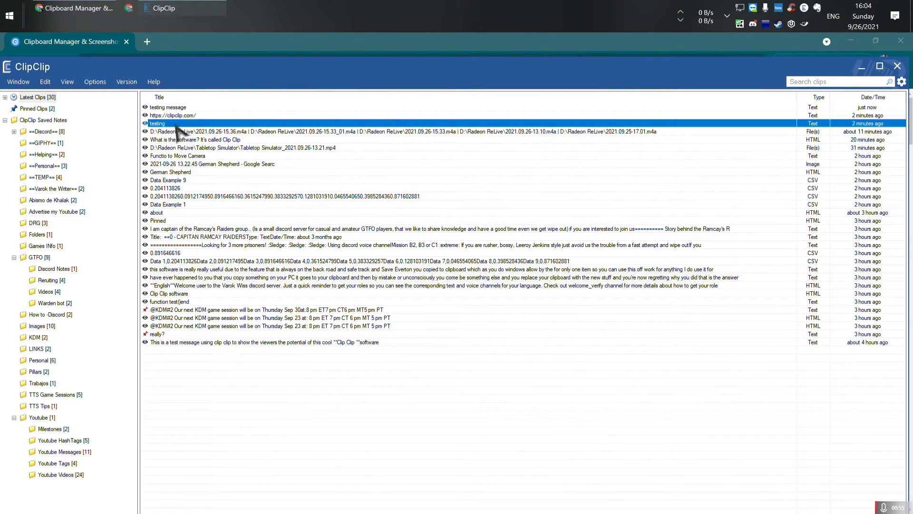
left_click(173, 115)
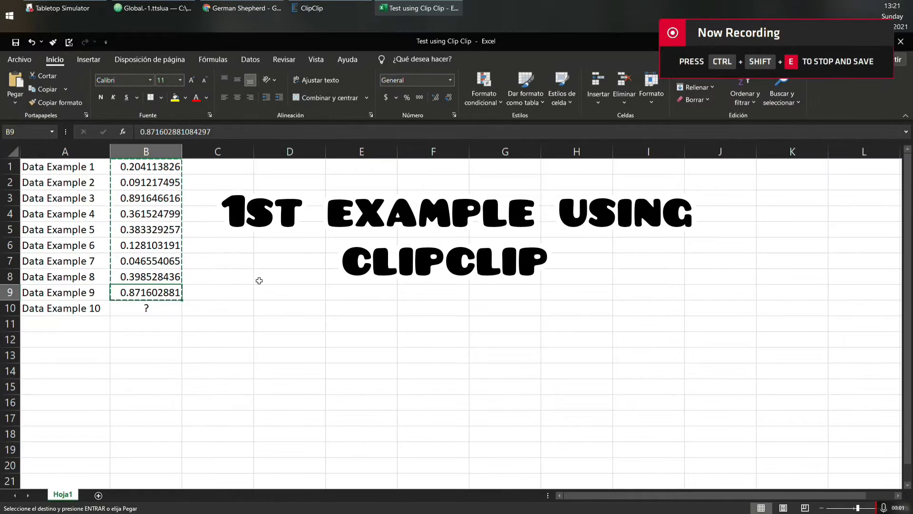
Copy the nine Data Example values in cells B1:B9
left_click(289, 276)
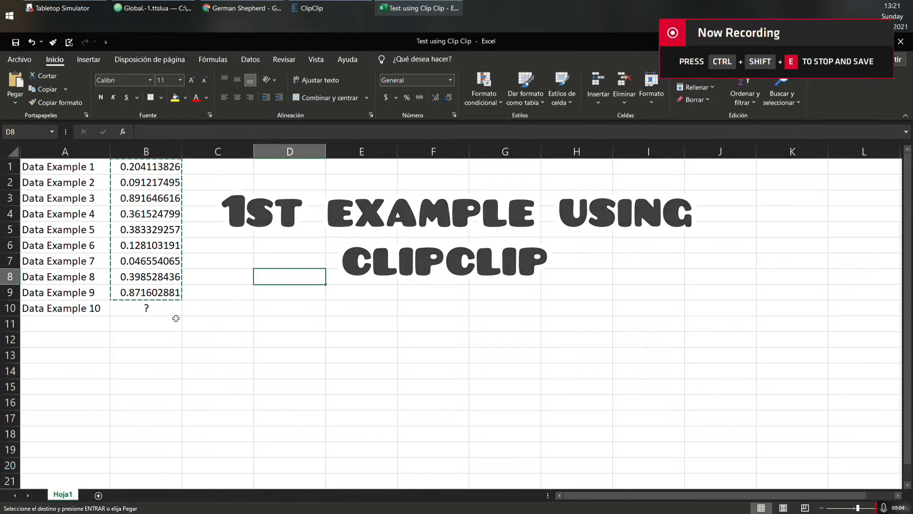
left_click(147, 292)
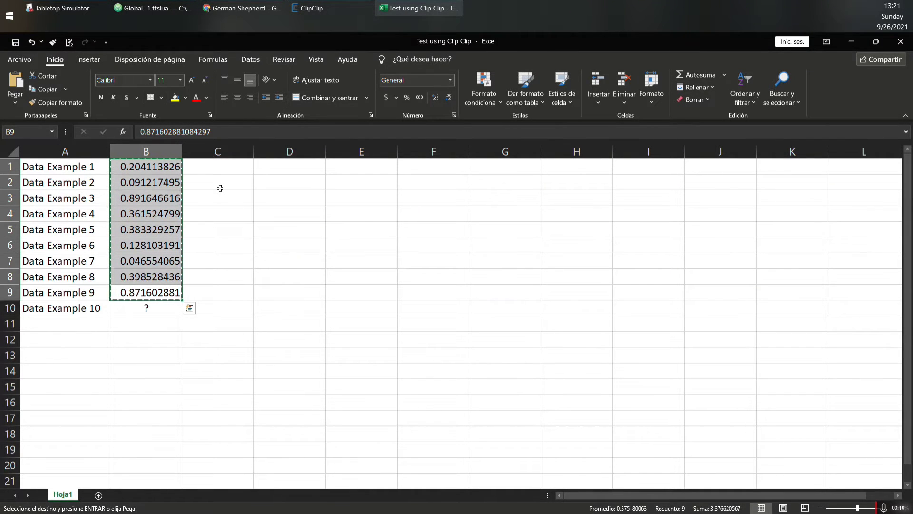
left_click(145, 307)
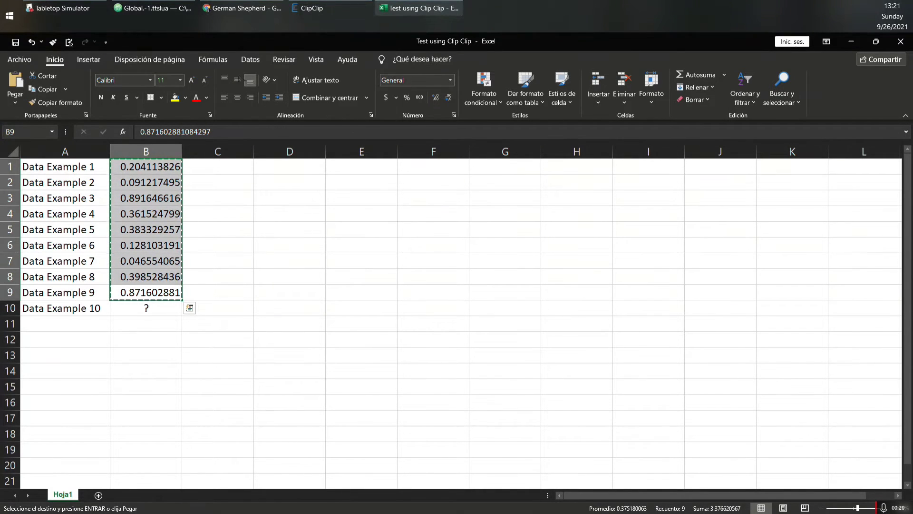
mouse_move(240, 8)
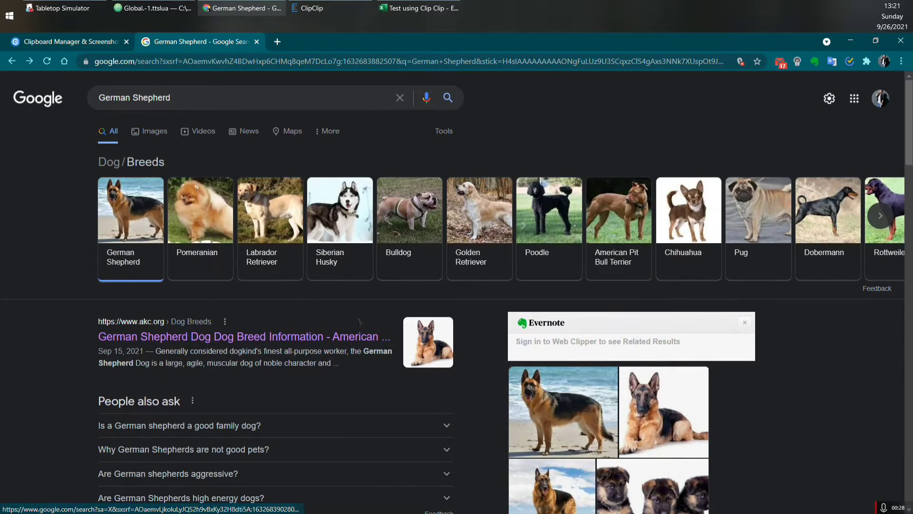
Copy the 'German Shepherd' knowledge-panel heading, then return to Excel
scroll("down", 3)
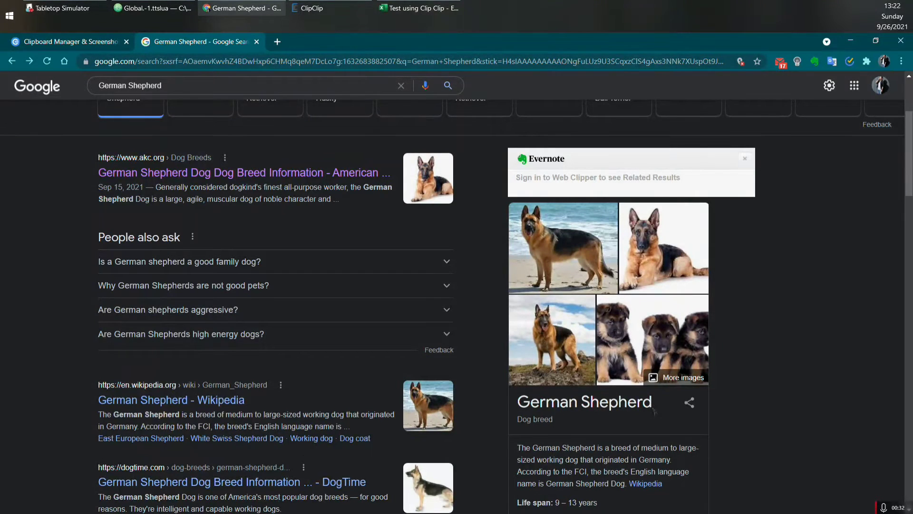
double_click(584, 402)
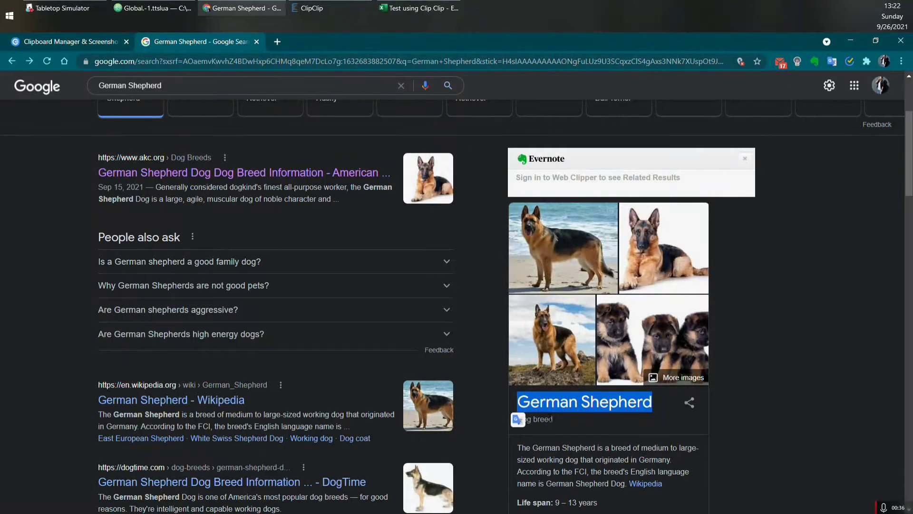
left_click(419, 8)
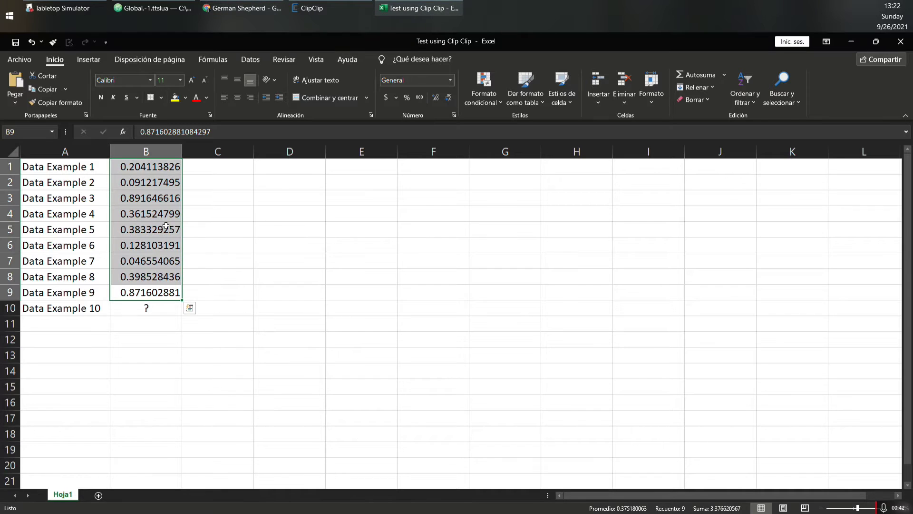
mouse_move(245, 240)
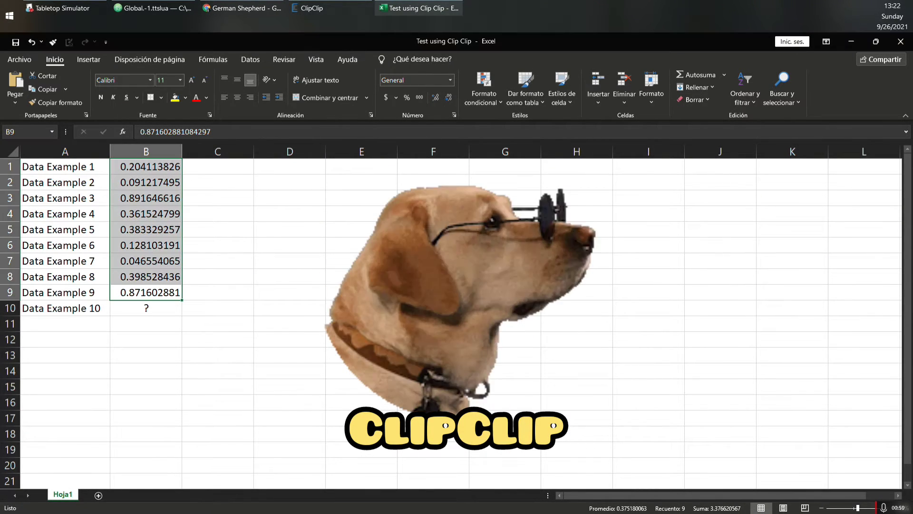
Bring the Excel sheet with the nine Data Example values back to the front
left_click(309, 8)
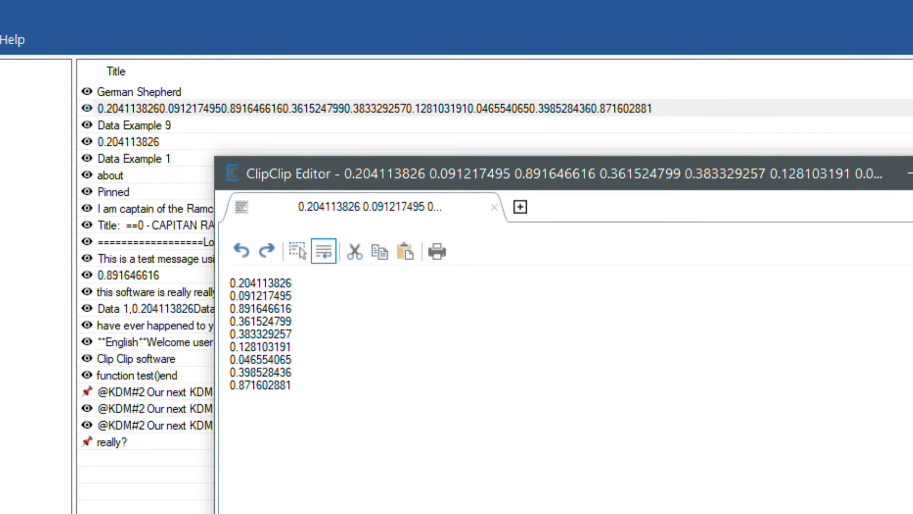
Select the German Shepherd clip at the top of the ClipClip history
left_click(140, 91)
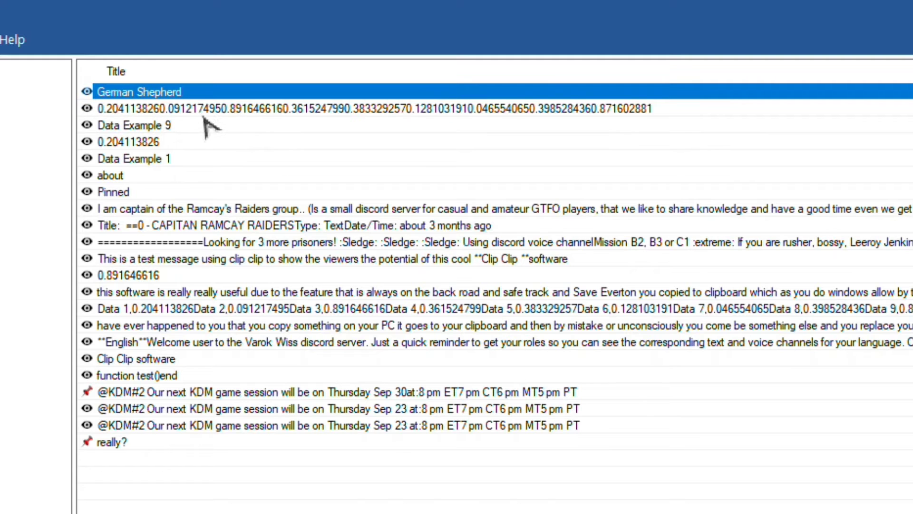
mouse_move(184, 151)
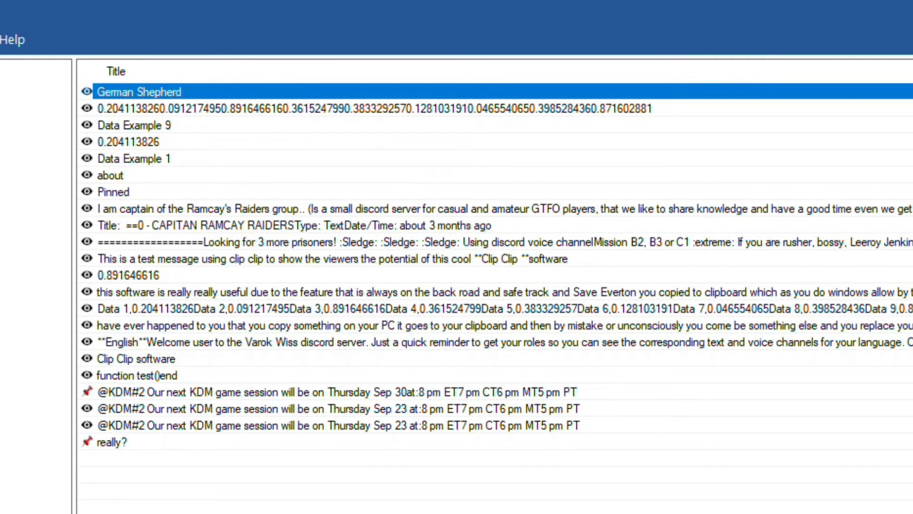
Switch the German Shepherd search to Images and copy a dog photo to the clipboard
left_click(330, 7)
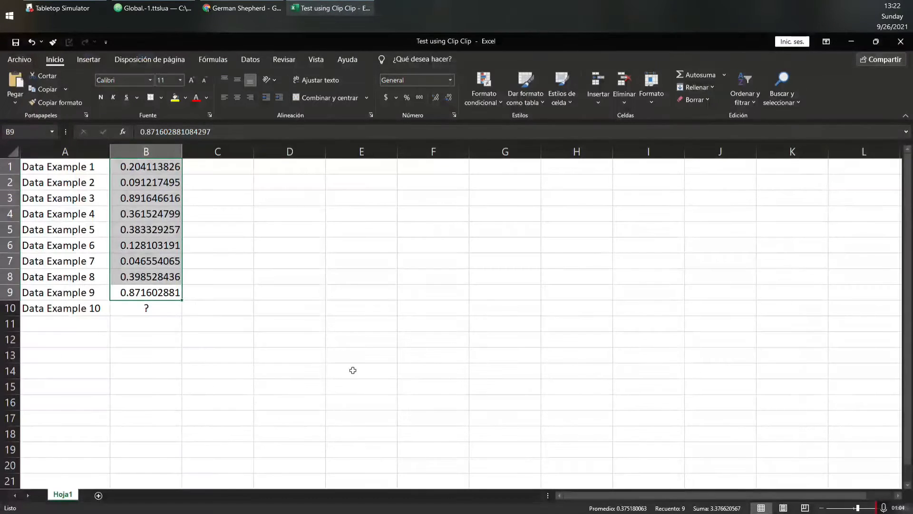
left_click(289, 292)
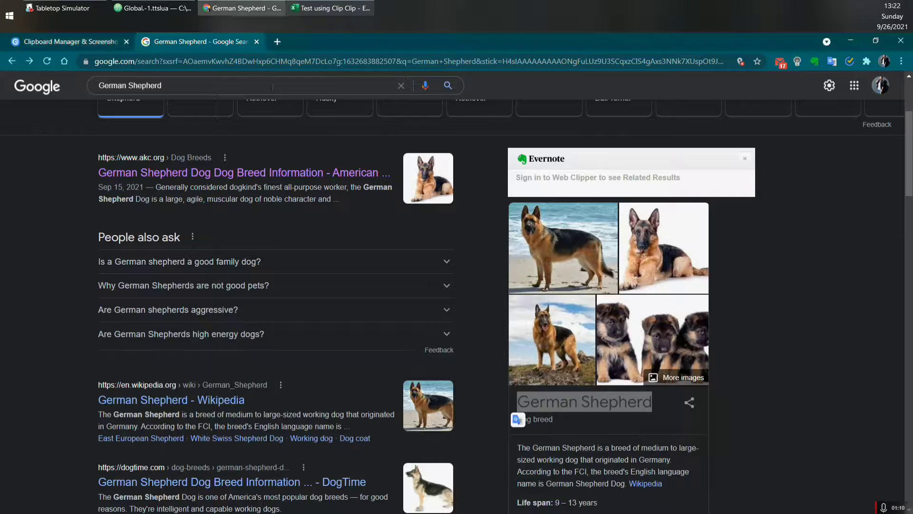
left_click(153, 123)
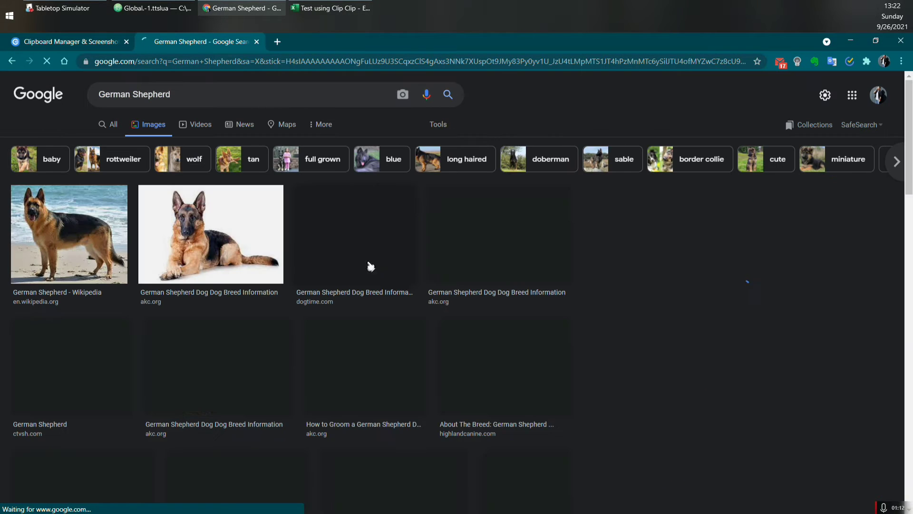
right_click(209, 233)
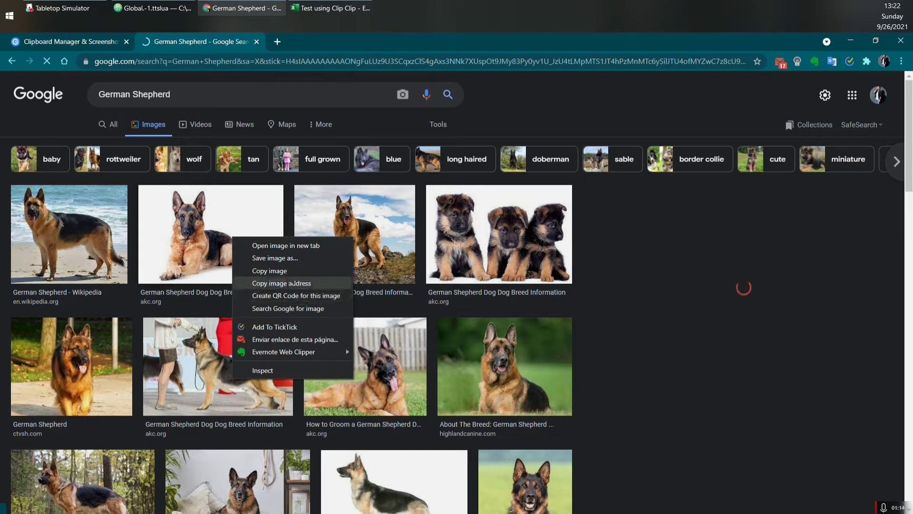
left_click(69, 234)
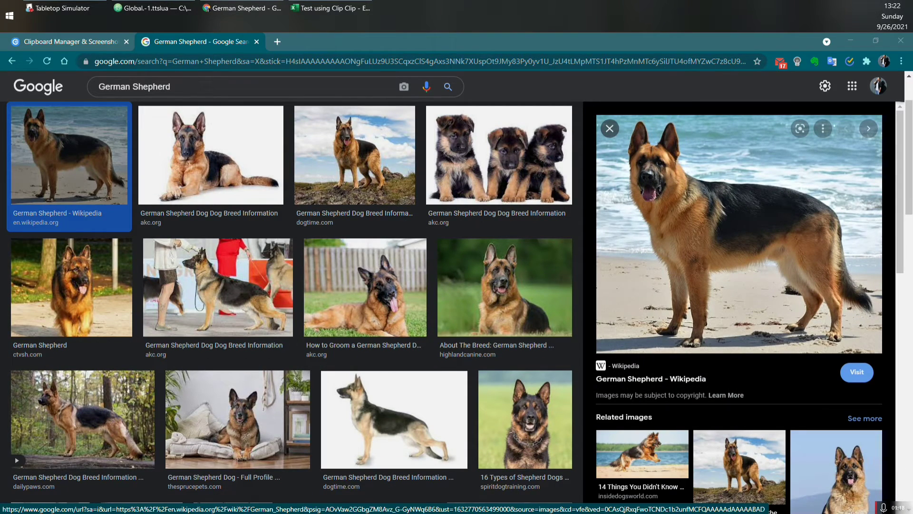
left_click(396, 7)
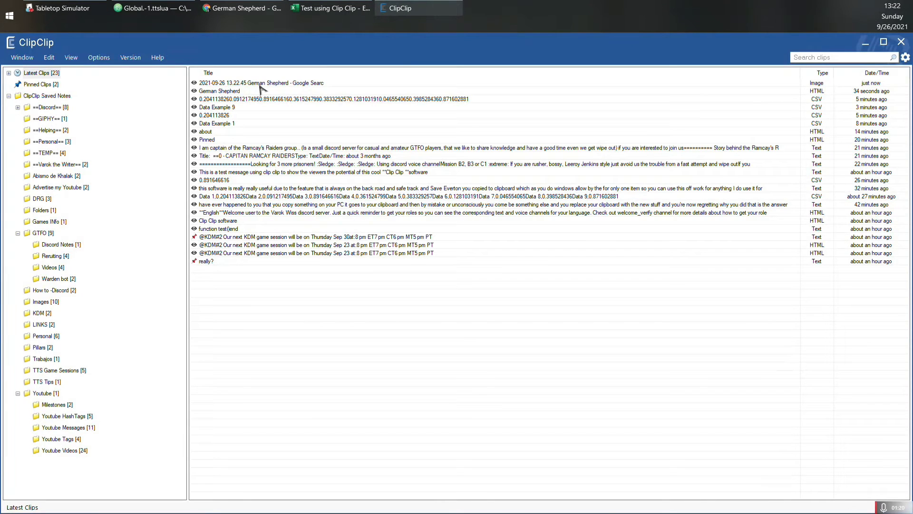
double_click(256, 82)
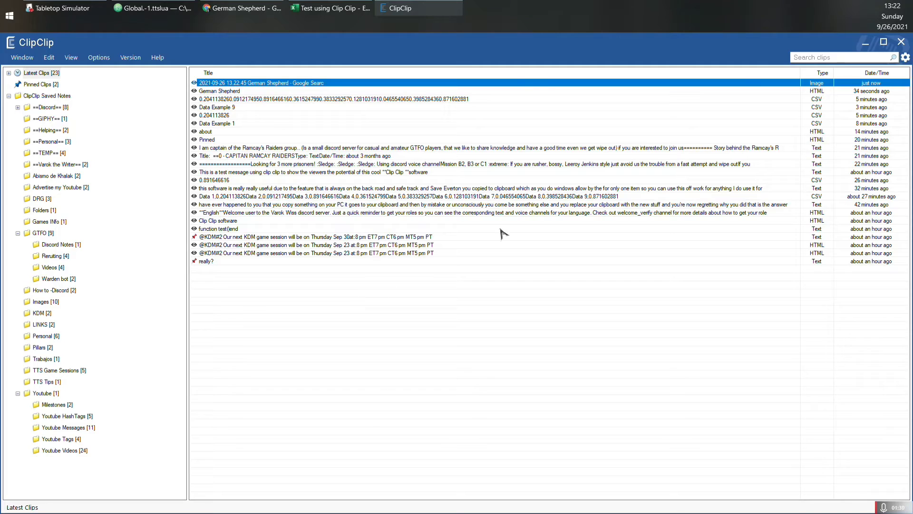
left_click(241, 7)
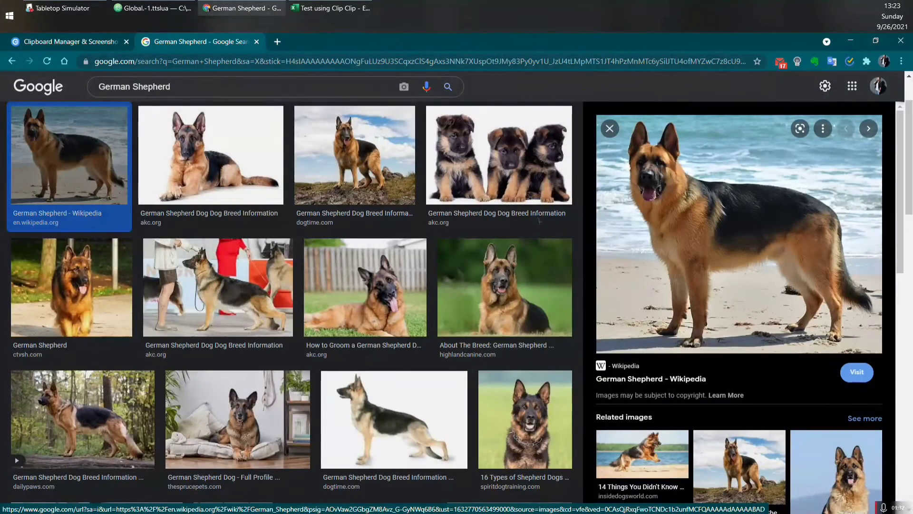
Bring the Tabletop Simulator window with the KDM campaign table to the front
left_click(330, 8)
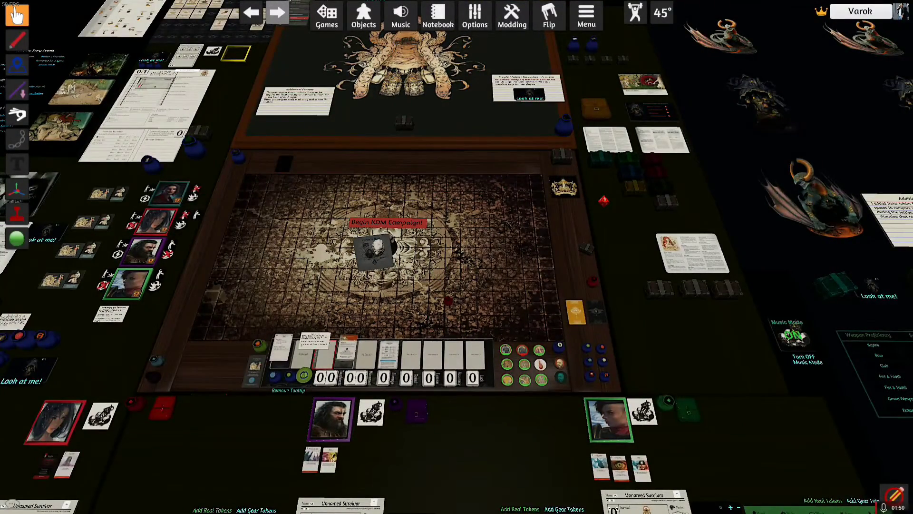
Copy the folded Move_Others_Camera function from the Global Lua script in Atom
left_click(152, 8)
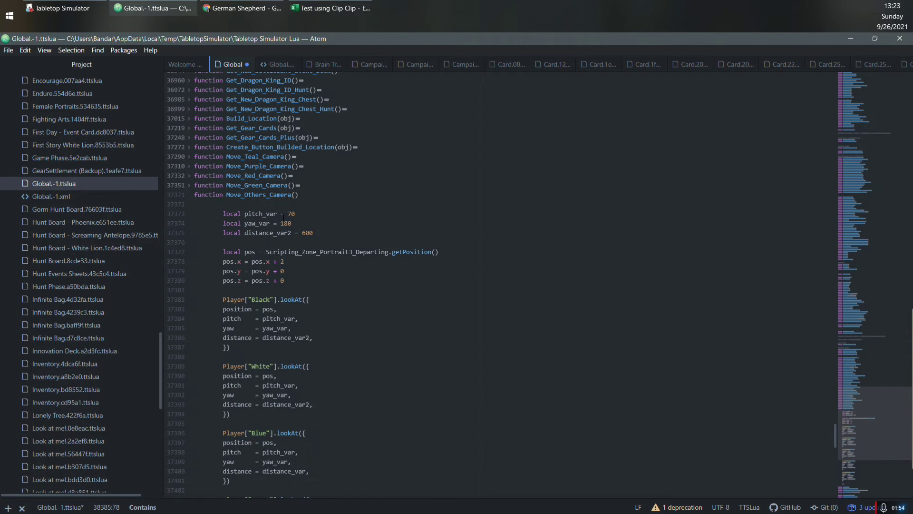
scroll("down", 3)
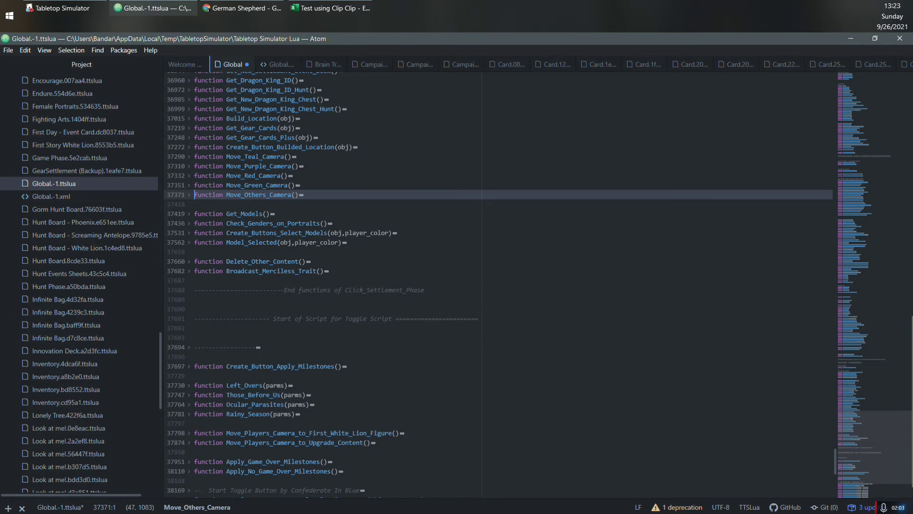
left_click(397, 9)
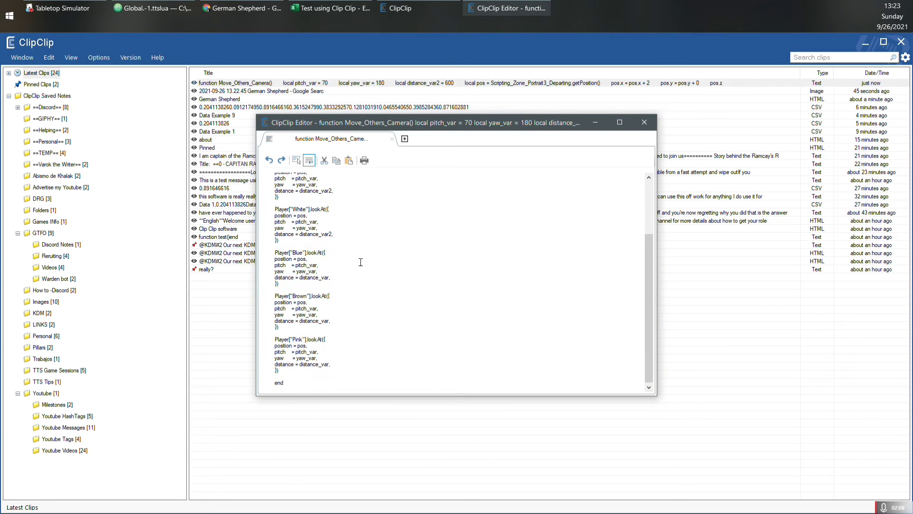
Title the Lua code clip 'Functio to Move Camera' and confirm it in the editor
left_click(644, 123)
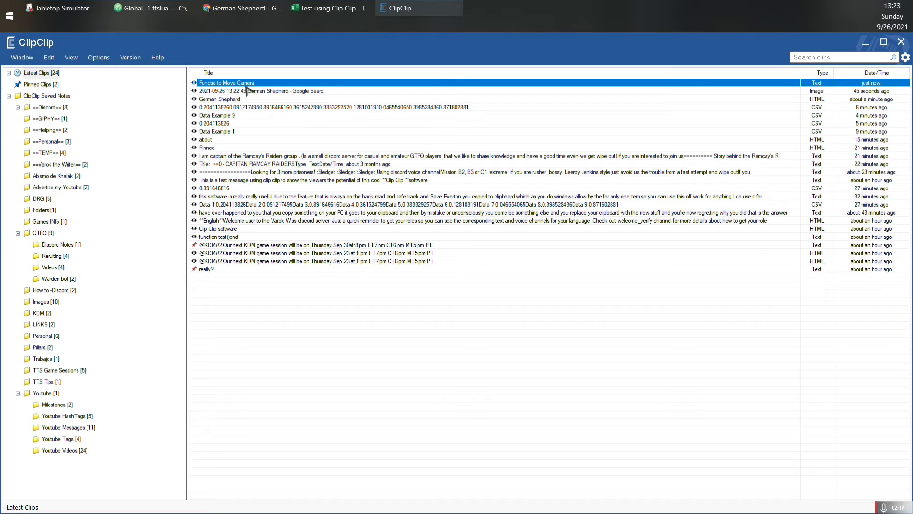
double_click(227, 82)
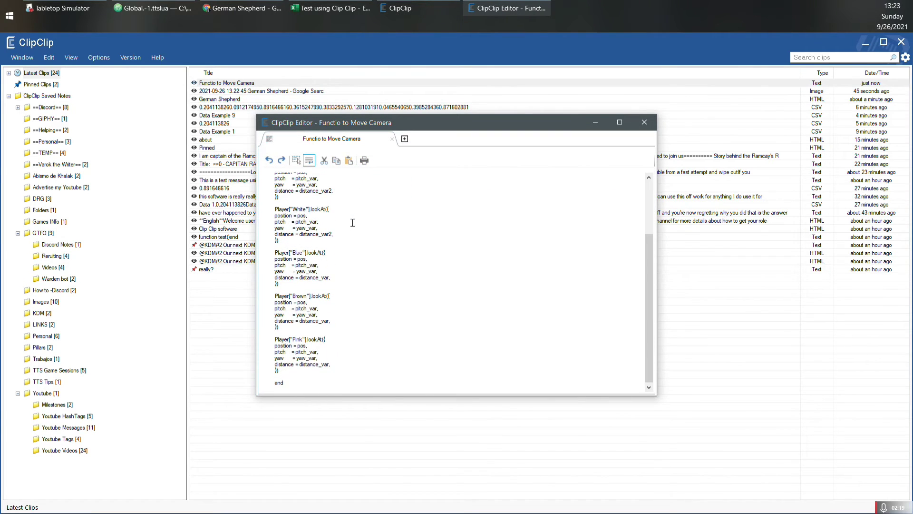
left_click(644, 122)
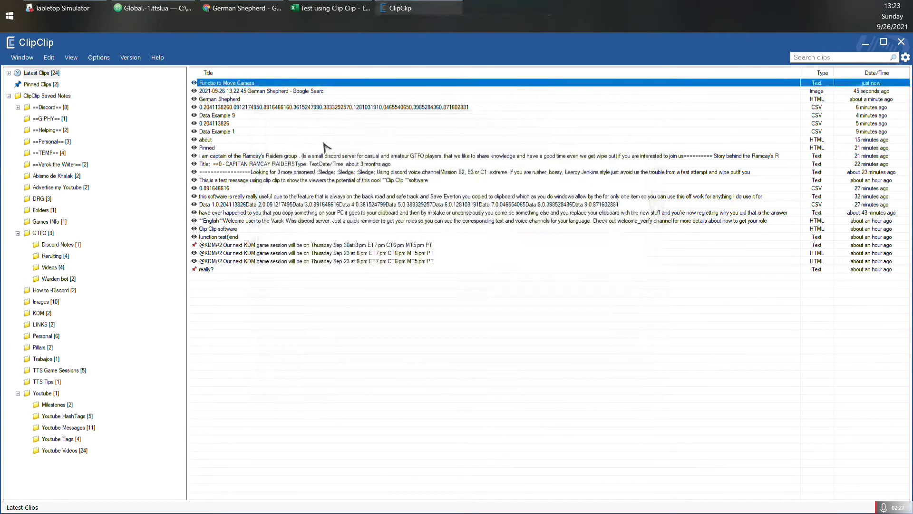
mouse_move(122, 128)
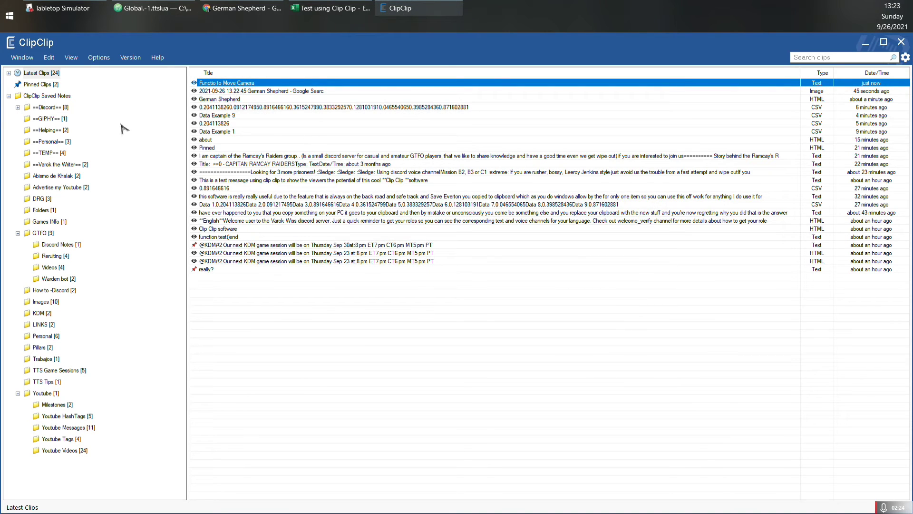
mouse_move(58, 157)
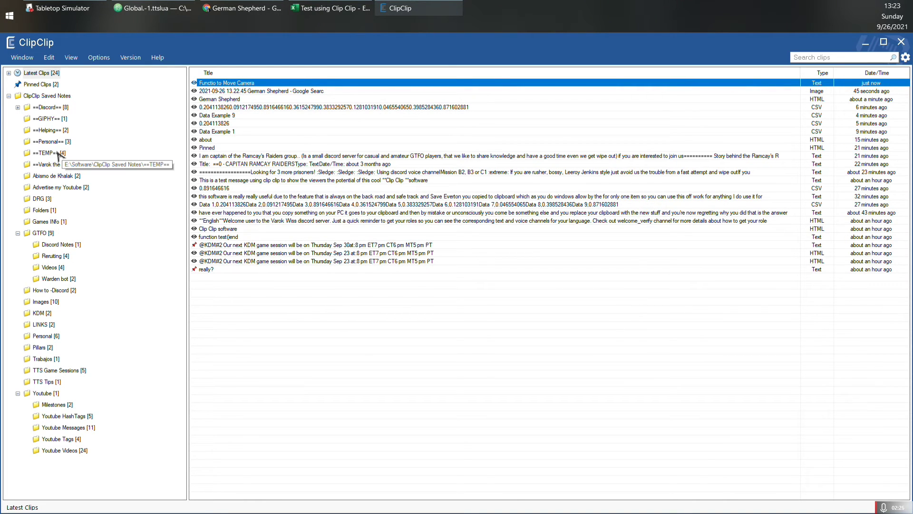